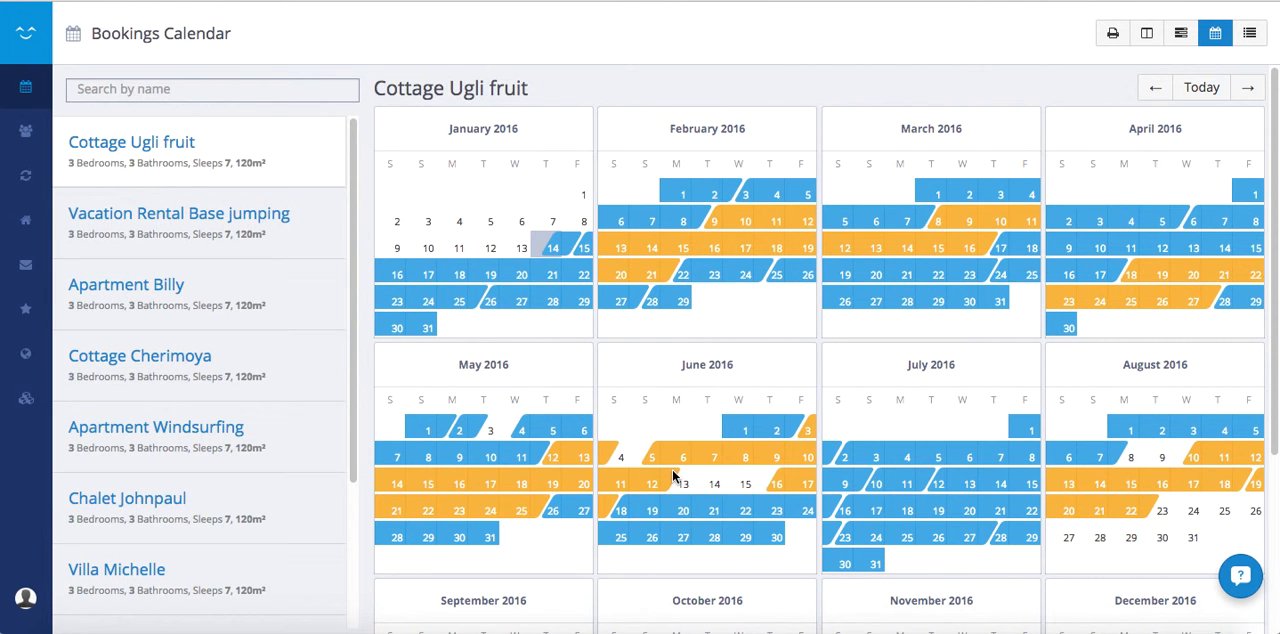
mouse_move(625, 349)
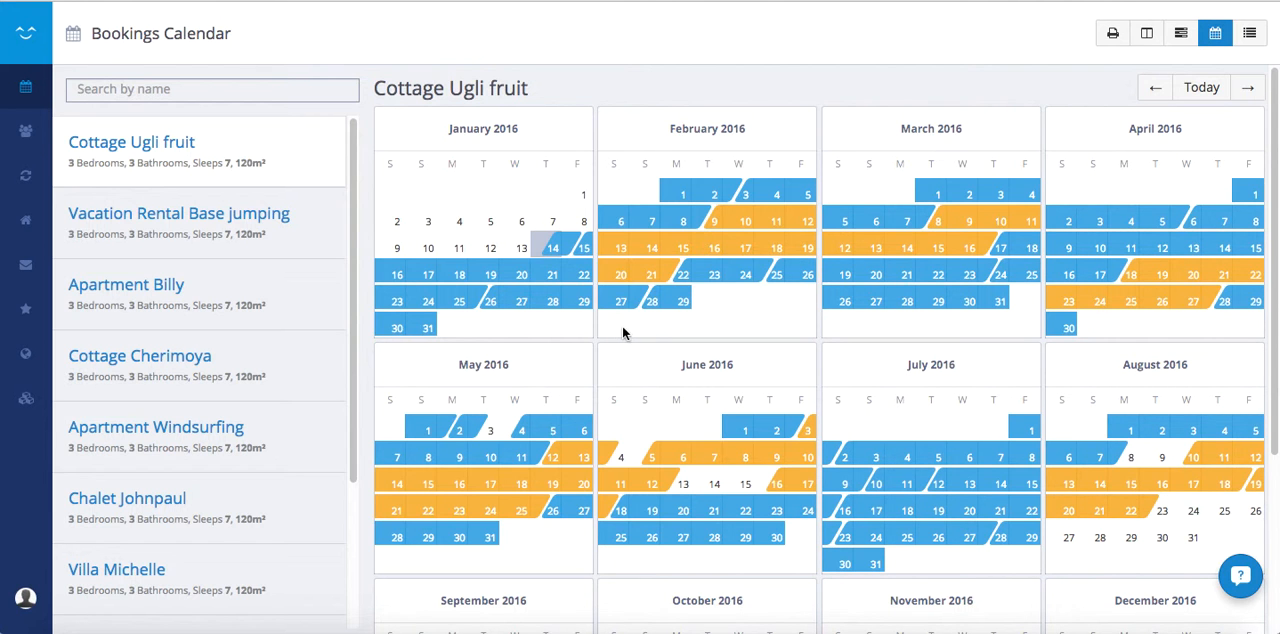
mouse_move(3, 443)
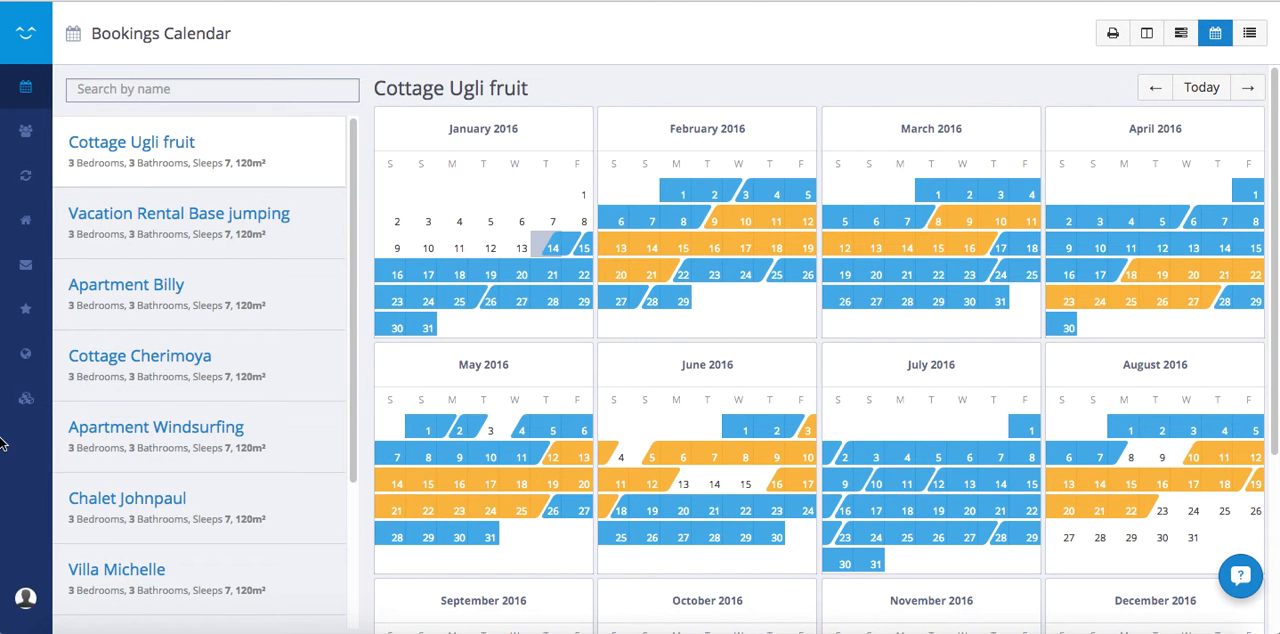
Expand the BookingSync sidebar menu via the logo to reveal the Exports section.
click(24, 30)
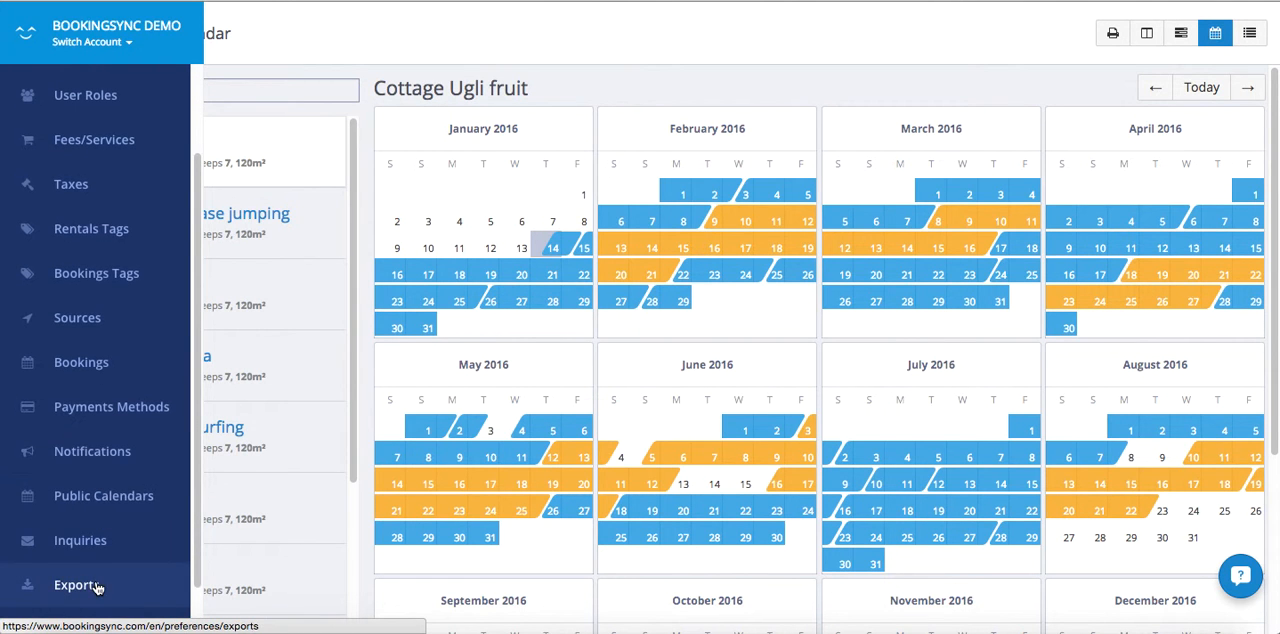
Open the Exports page and scroll through its CSV, Excel, XML, JSON and iCal options.
click(74, 580)
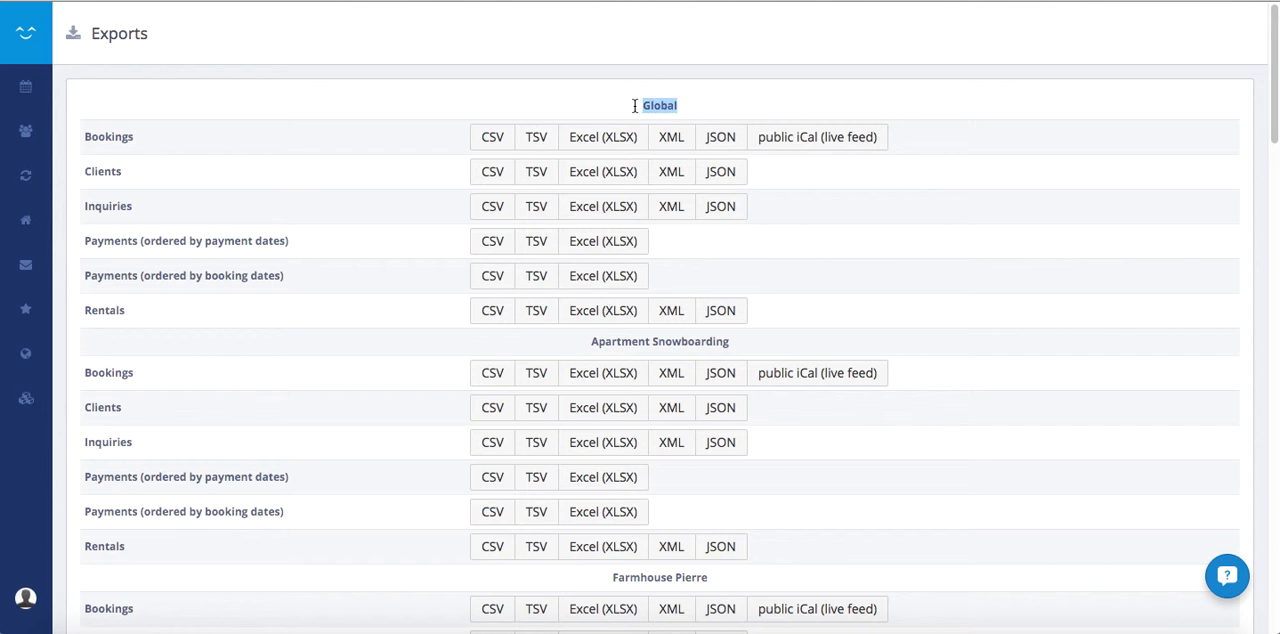
mouse_move(828, 316)
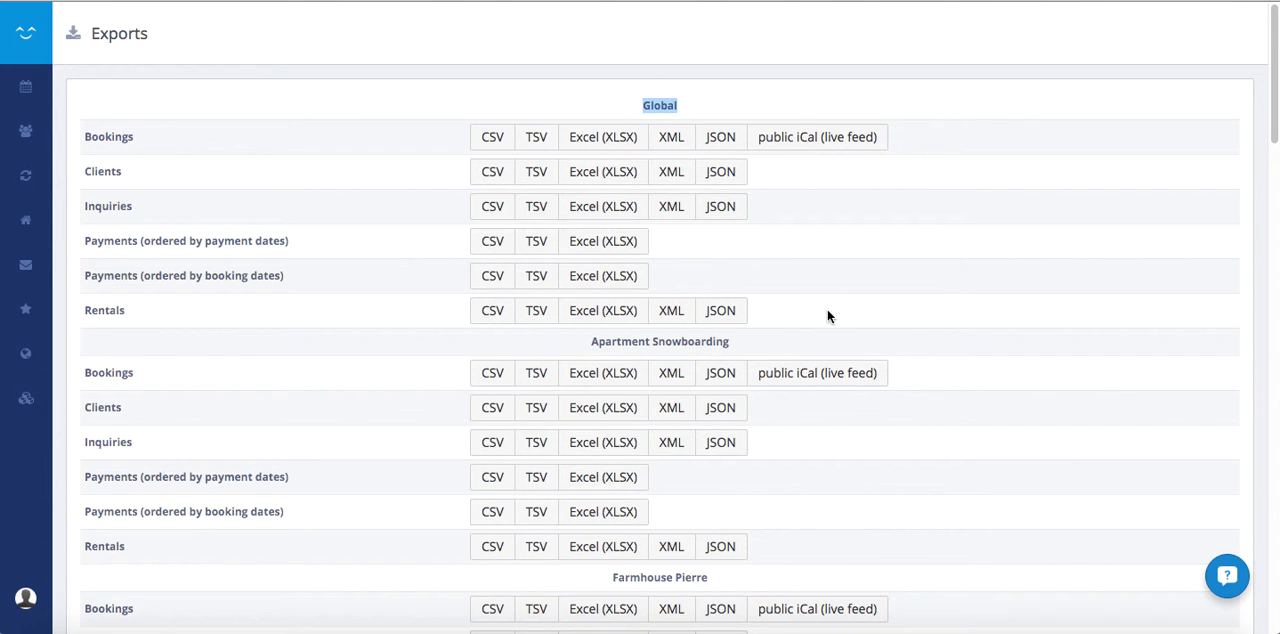
scroll(down, 3)
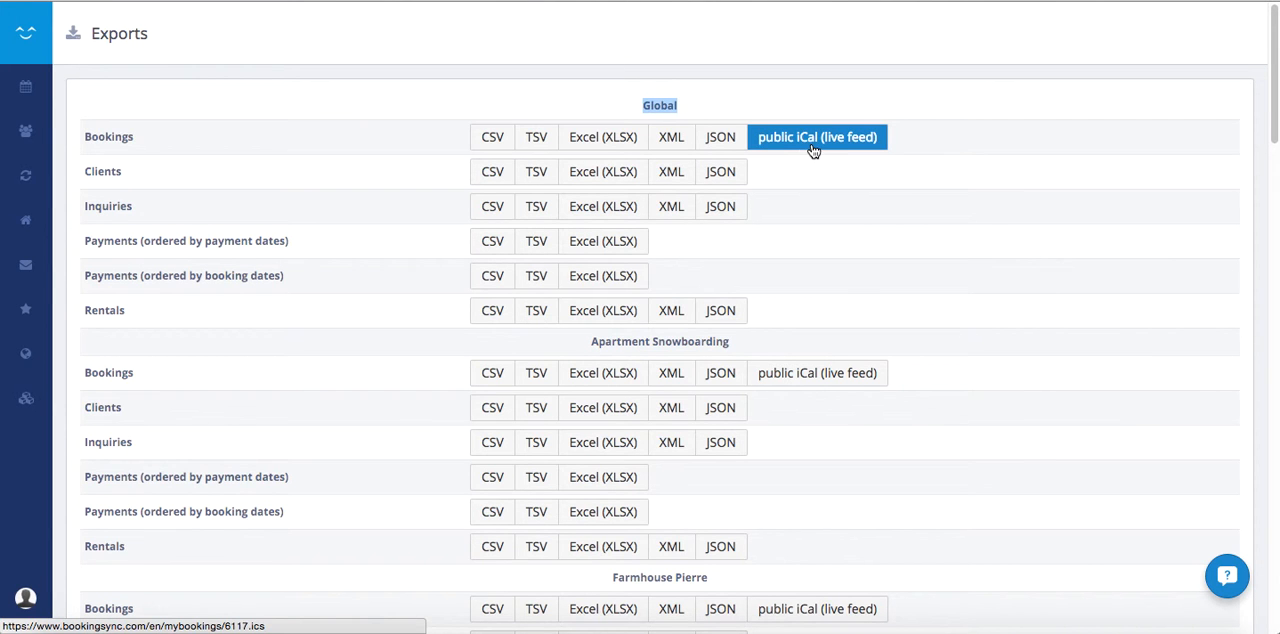
mouse_move(840, 170)
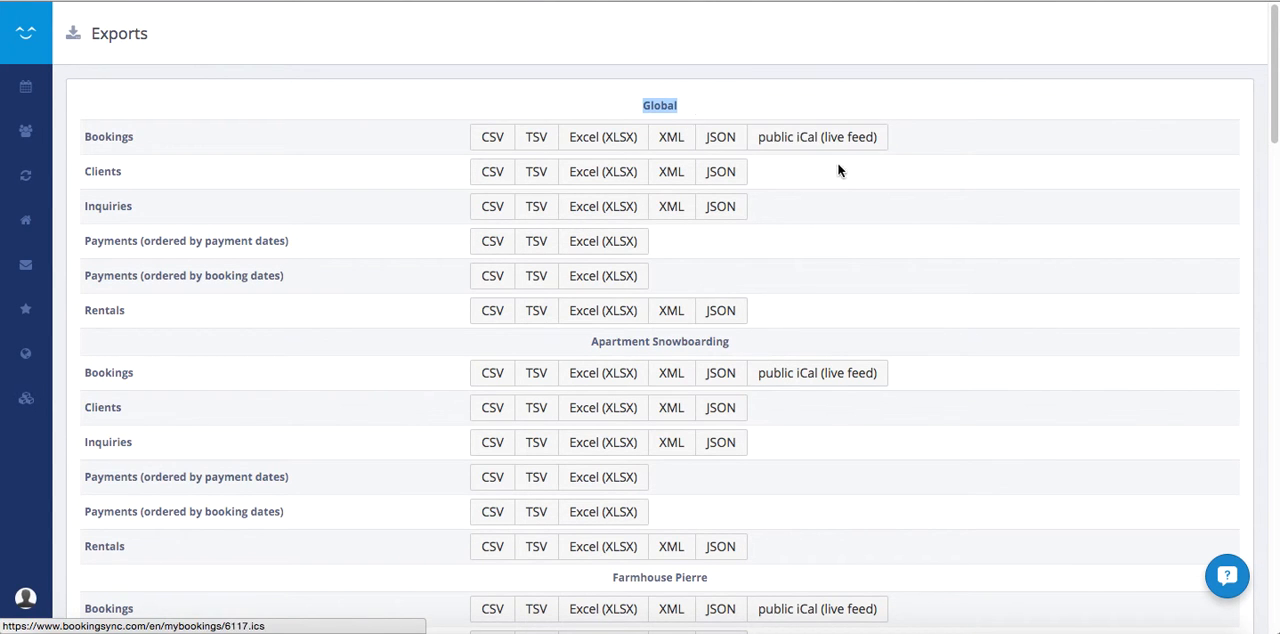
mouse_move(868, 183)
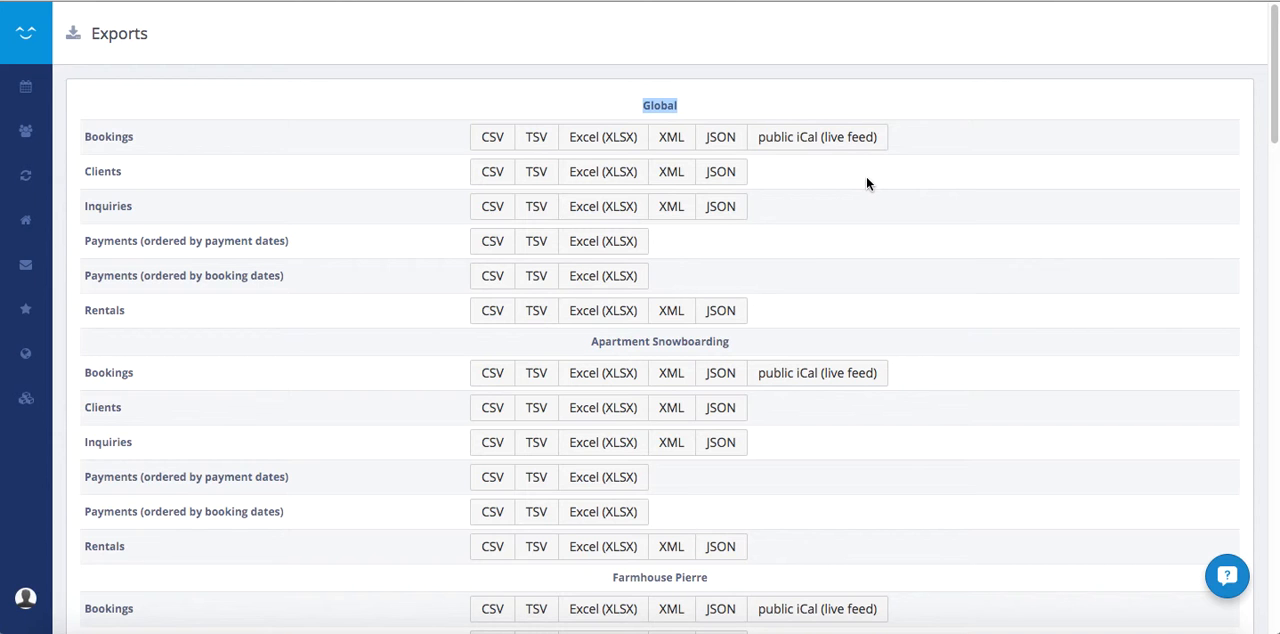
mouse_move(850, 248)
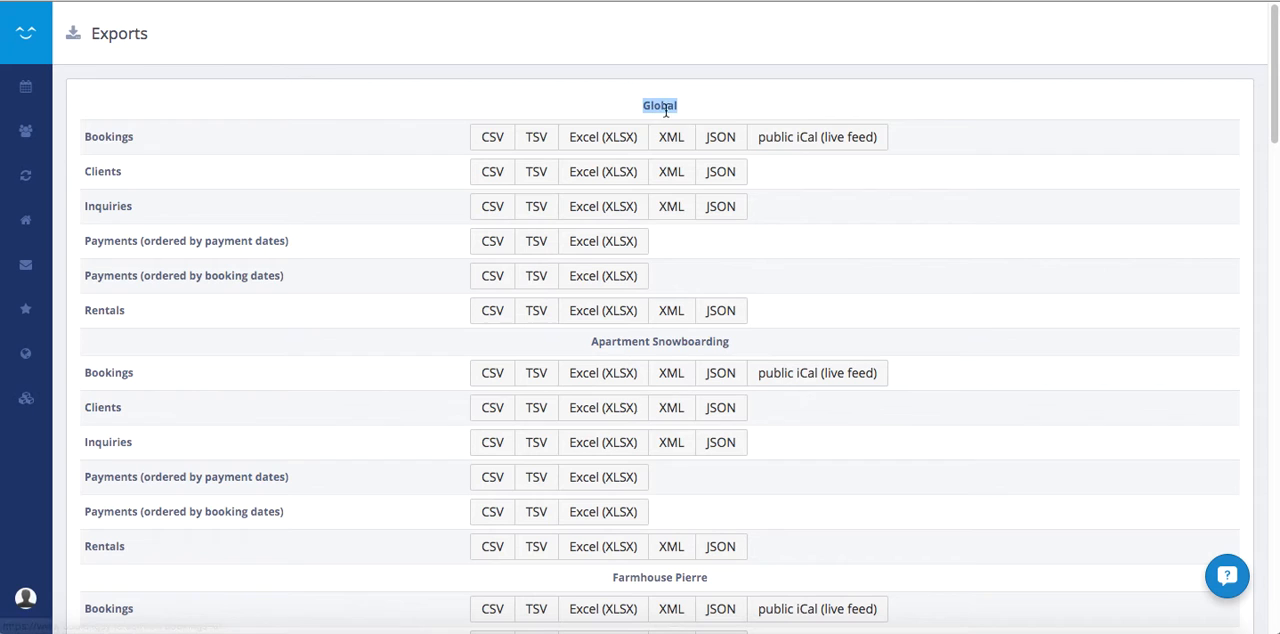
Download the Global Bookings export as Excel (XLSX) and open the downloaded workbook.
click(602, 137)
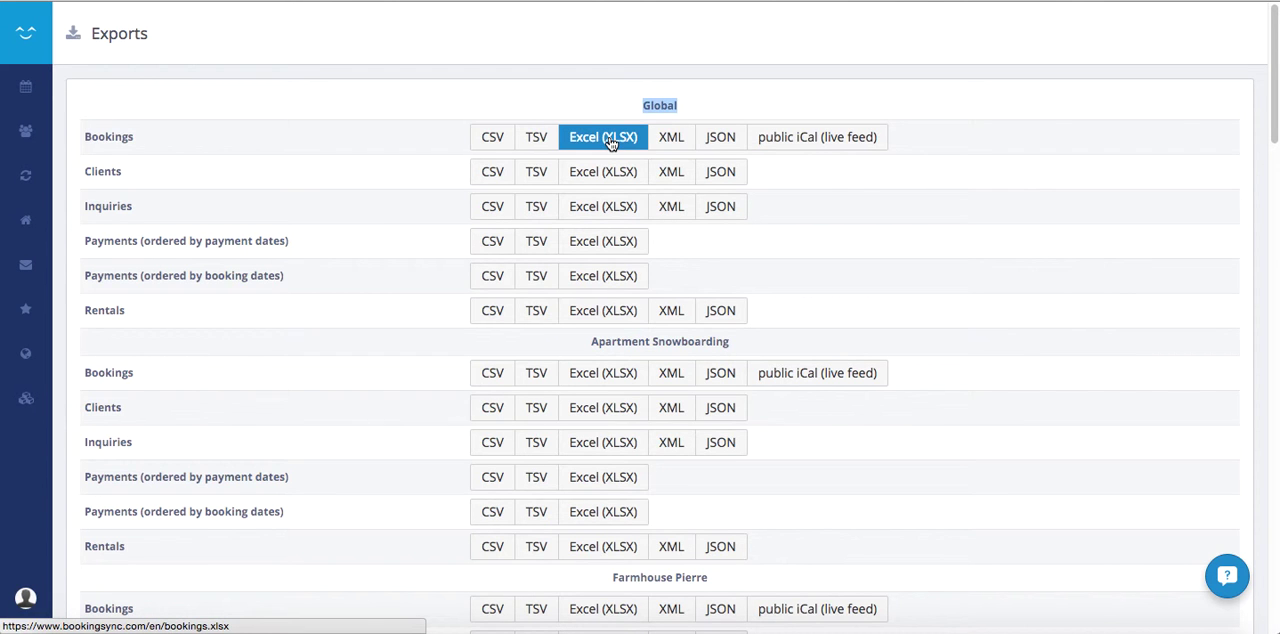
click(603, 137)
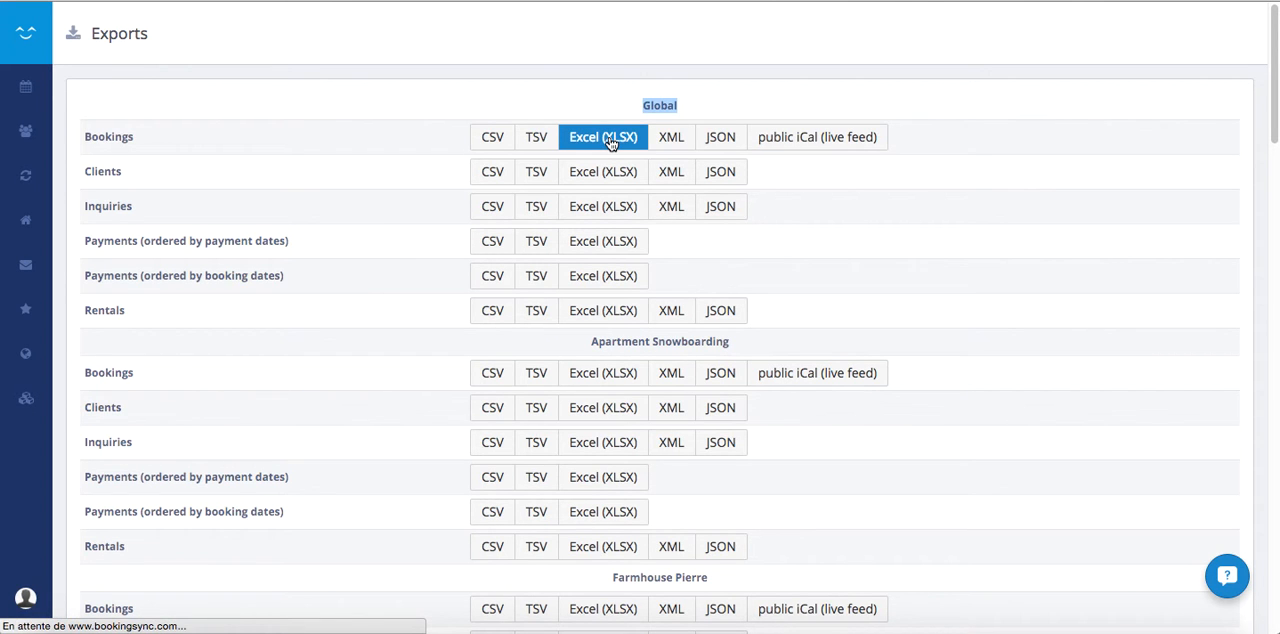
click(603, 137)
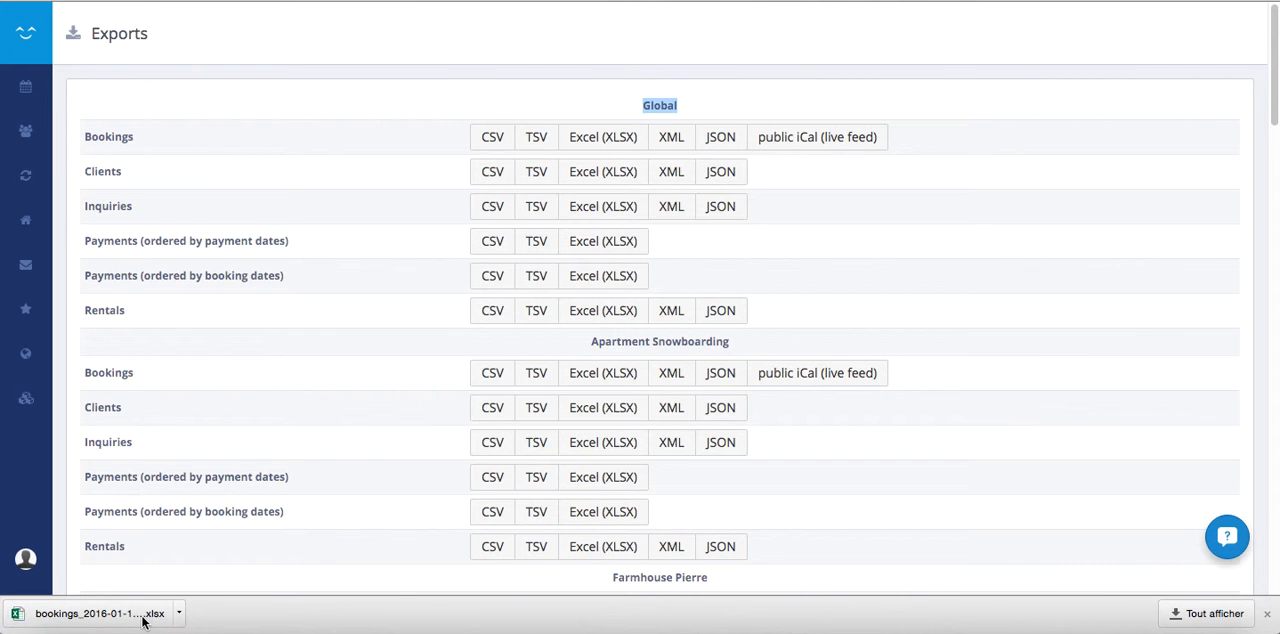
click(95, 613)
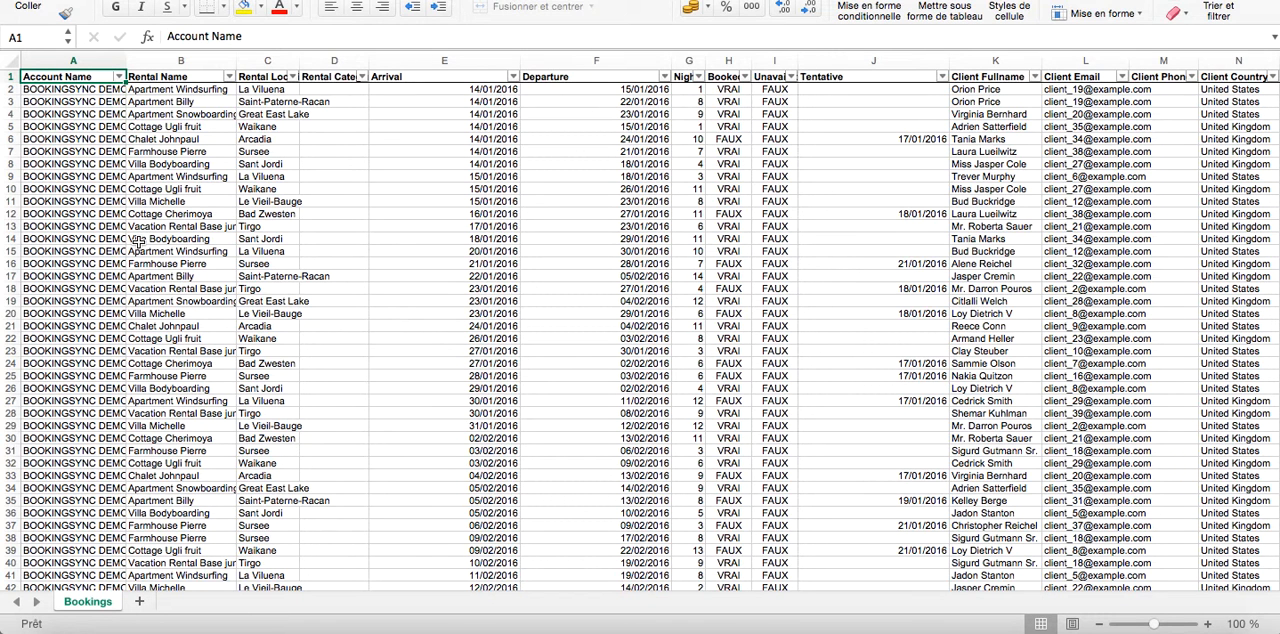
mouse_move(140, 238)
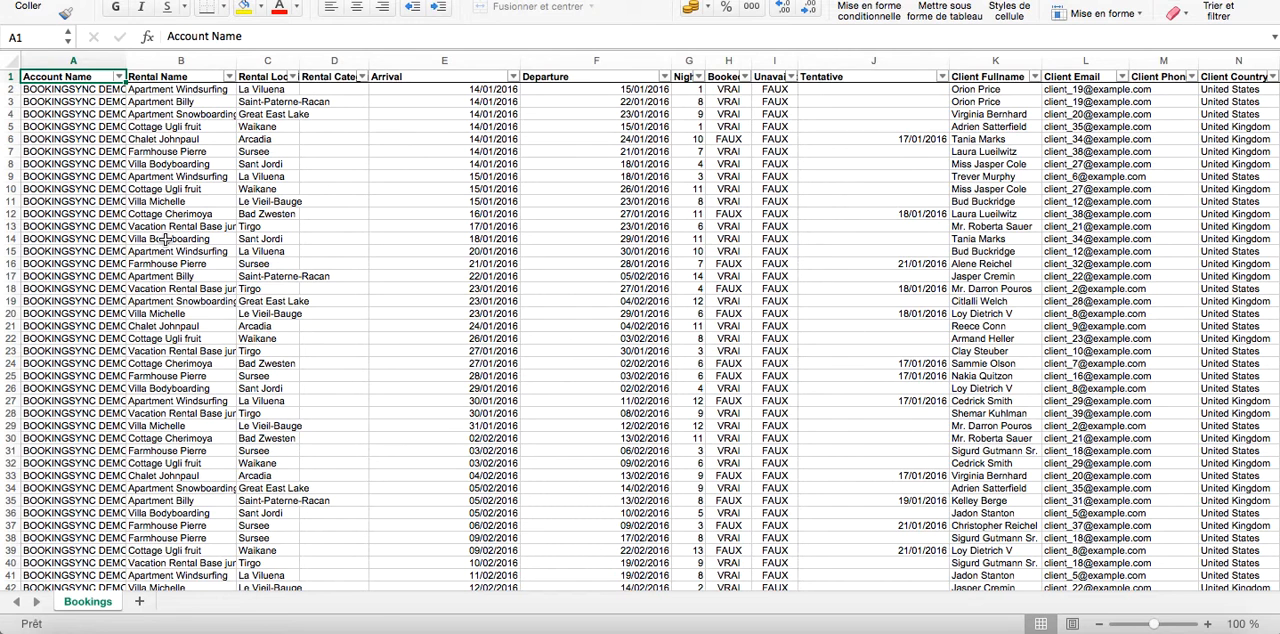
mouse_move(351, 123)
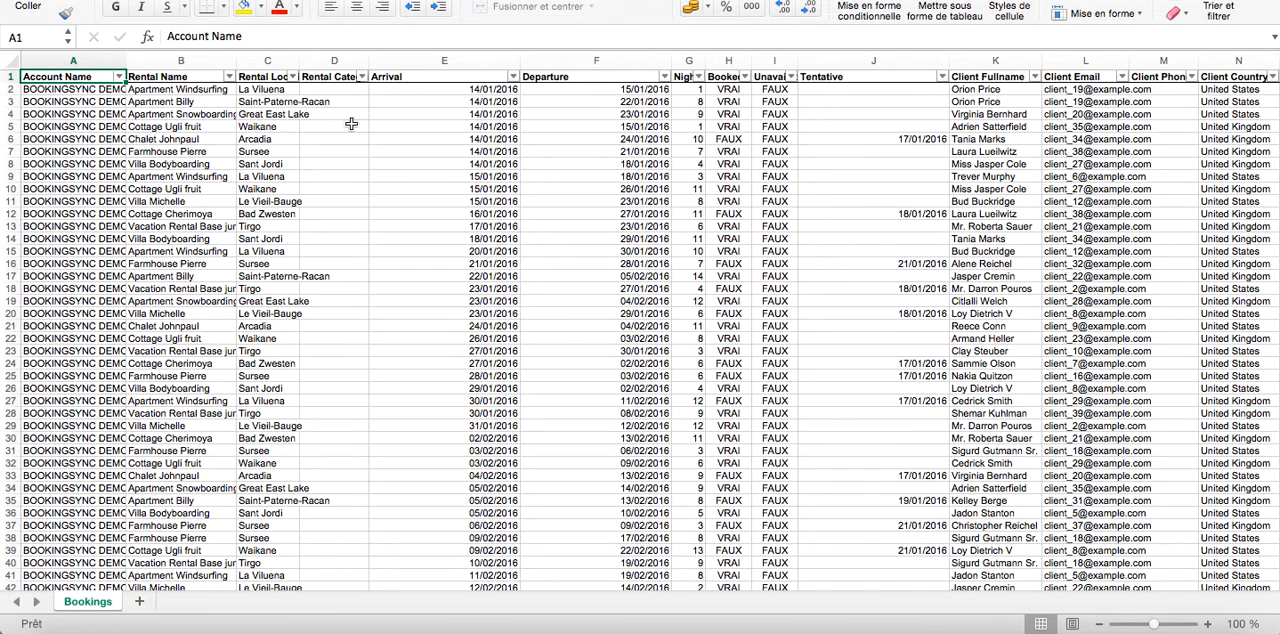
mouse_move(680, 129)
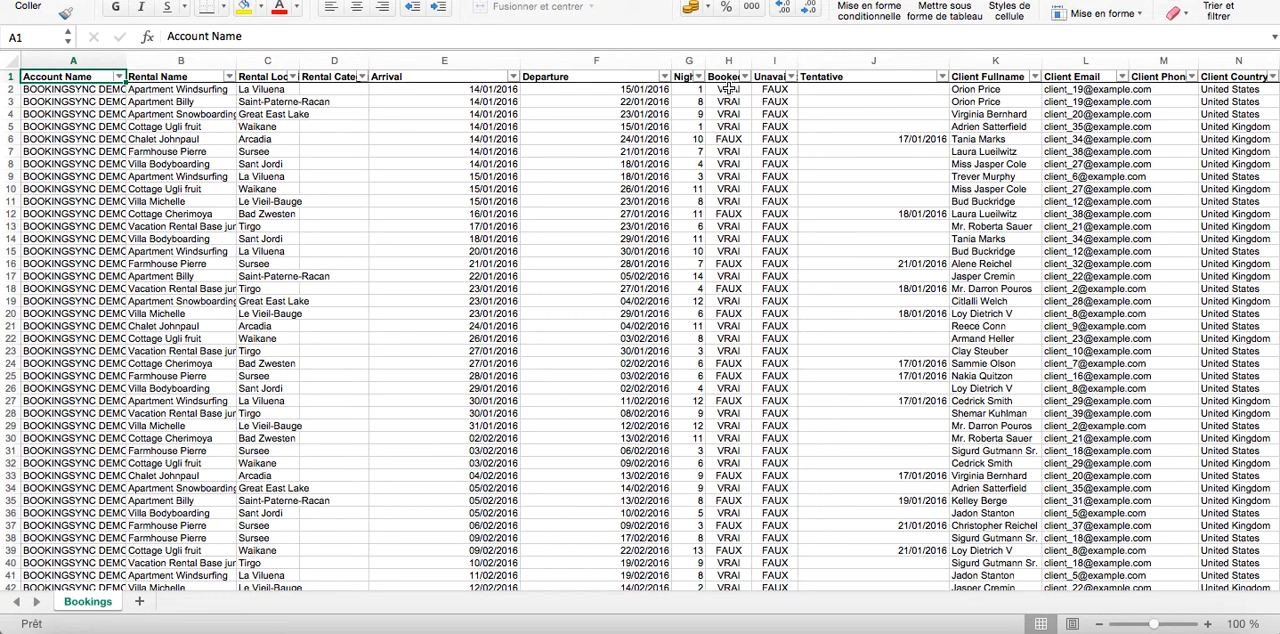
mouse_move(888, 108)
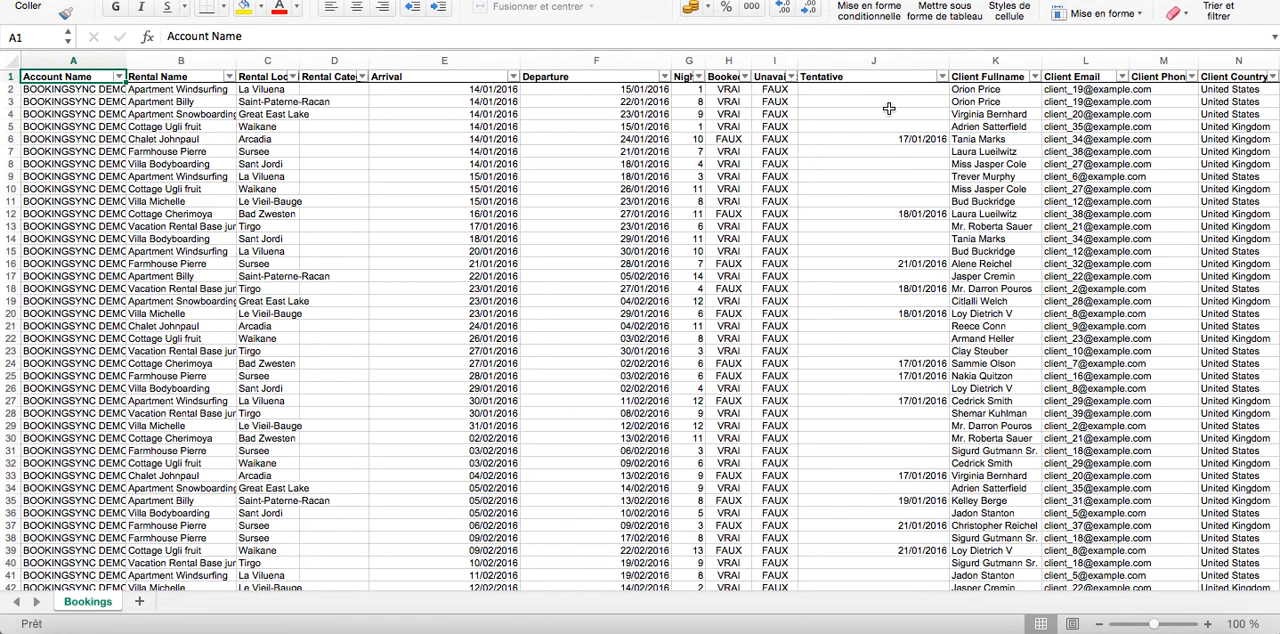
mouse_move(718, 127)
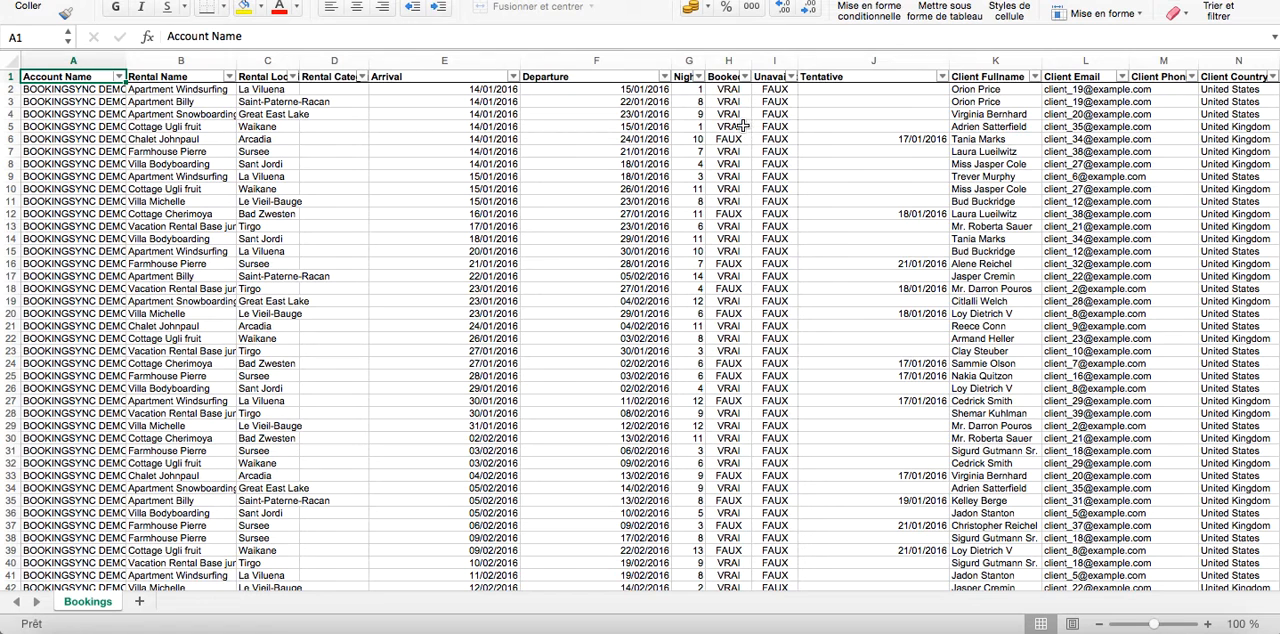
Uncheck FAUX in the Booked column filter, leaving 232 of 300 bookings.
click(745, 77)
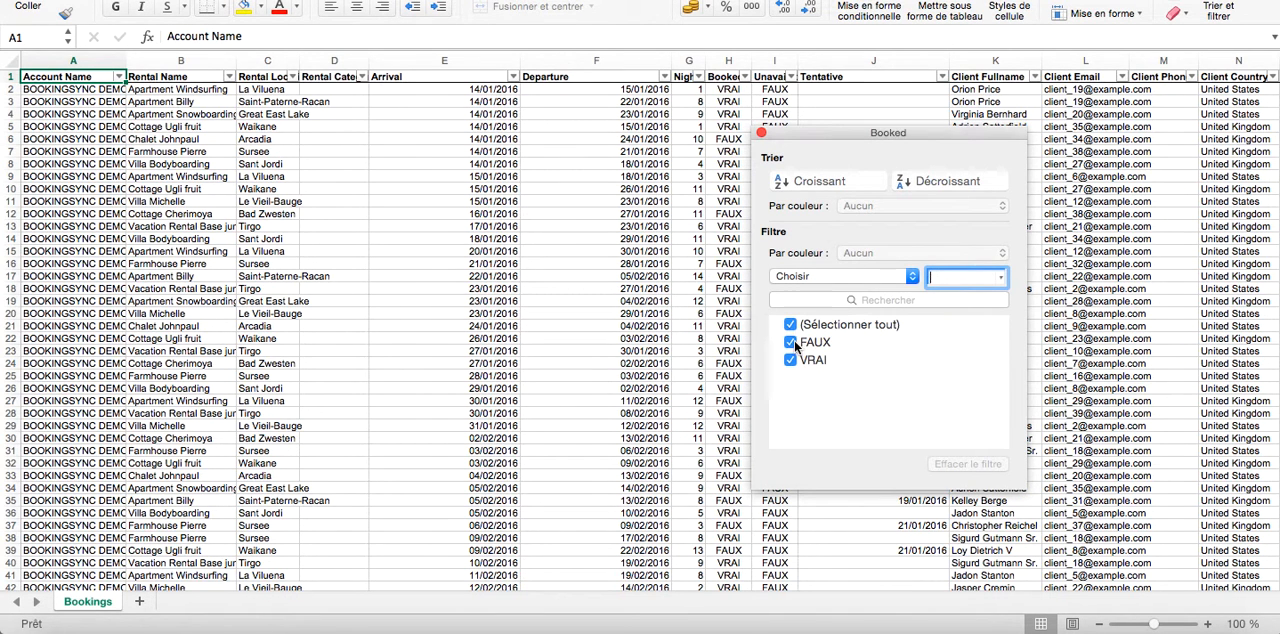
click(788, 342)
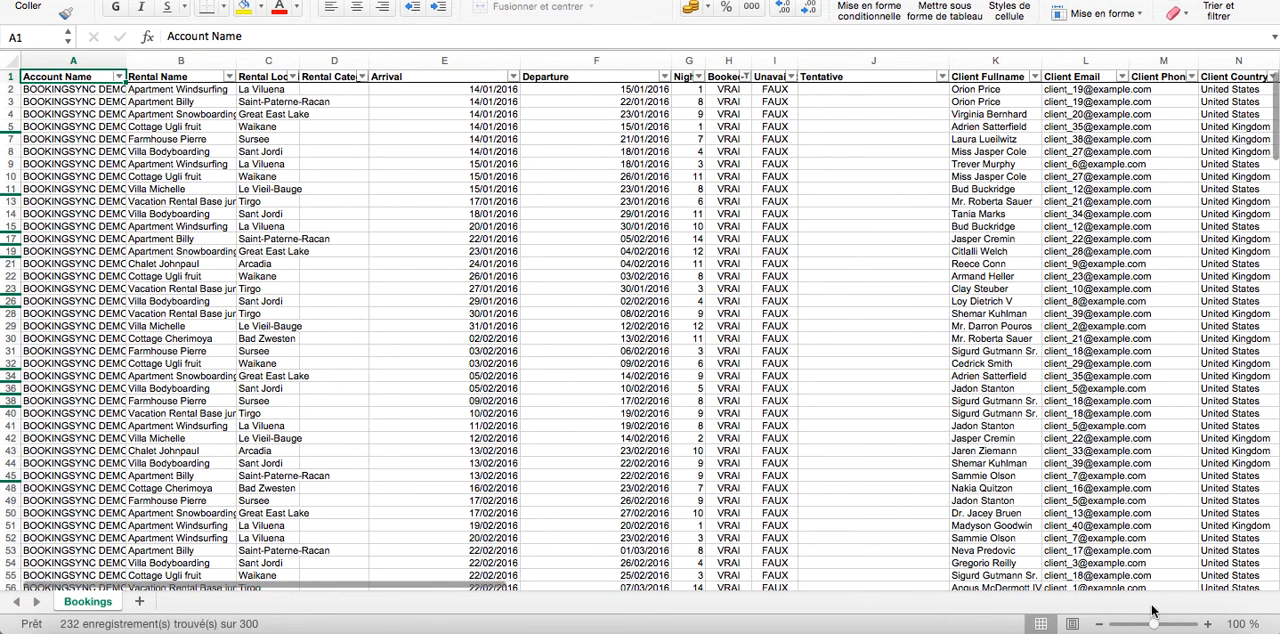
mouse_move(455, 590)
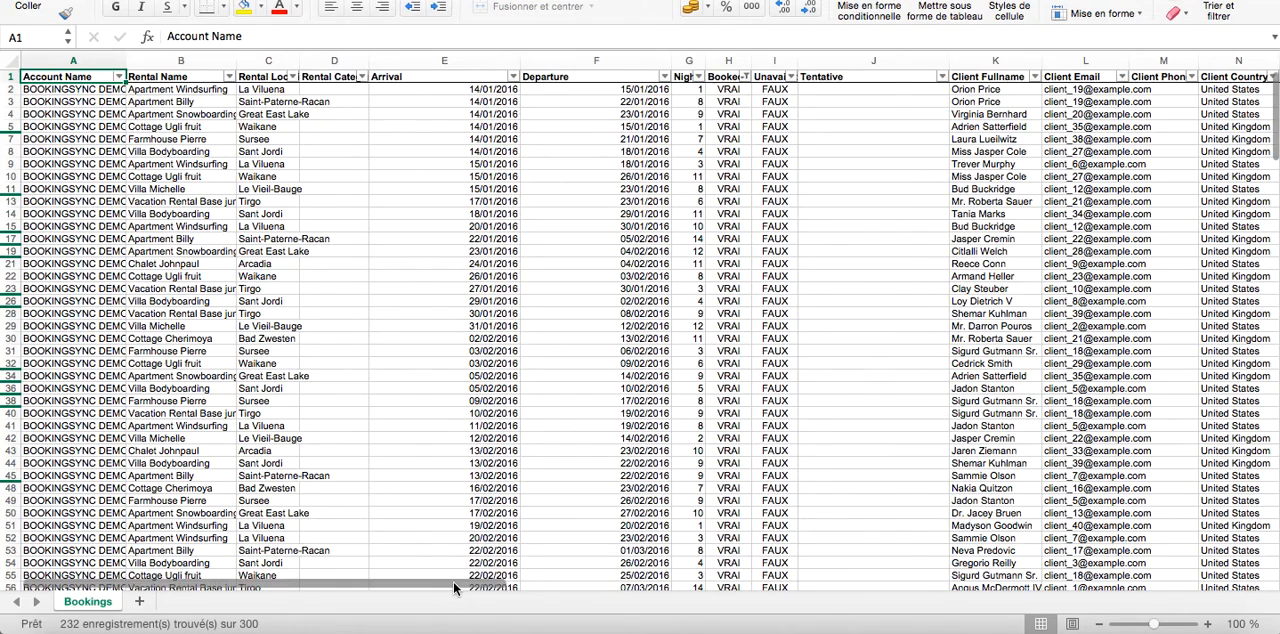
scroll(right, 3)
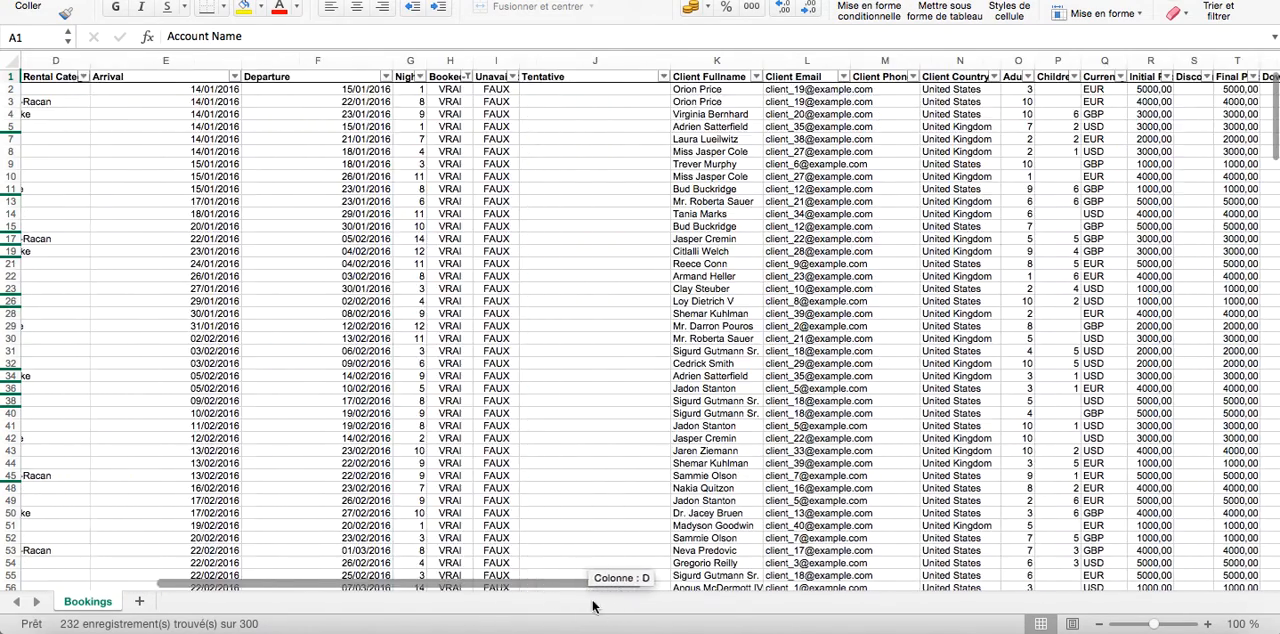
scroll(right, 3)
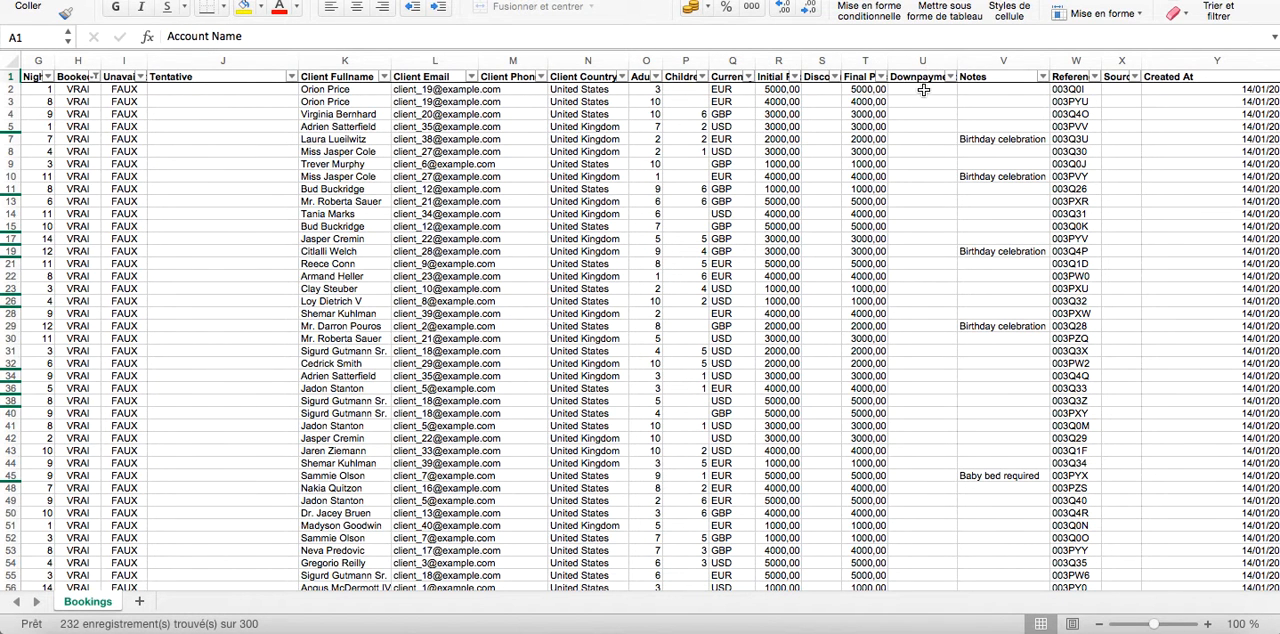
mouse_move(1073, 151)
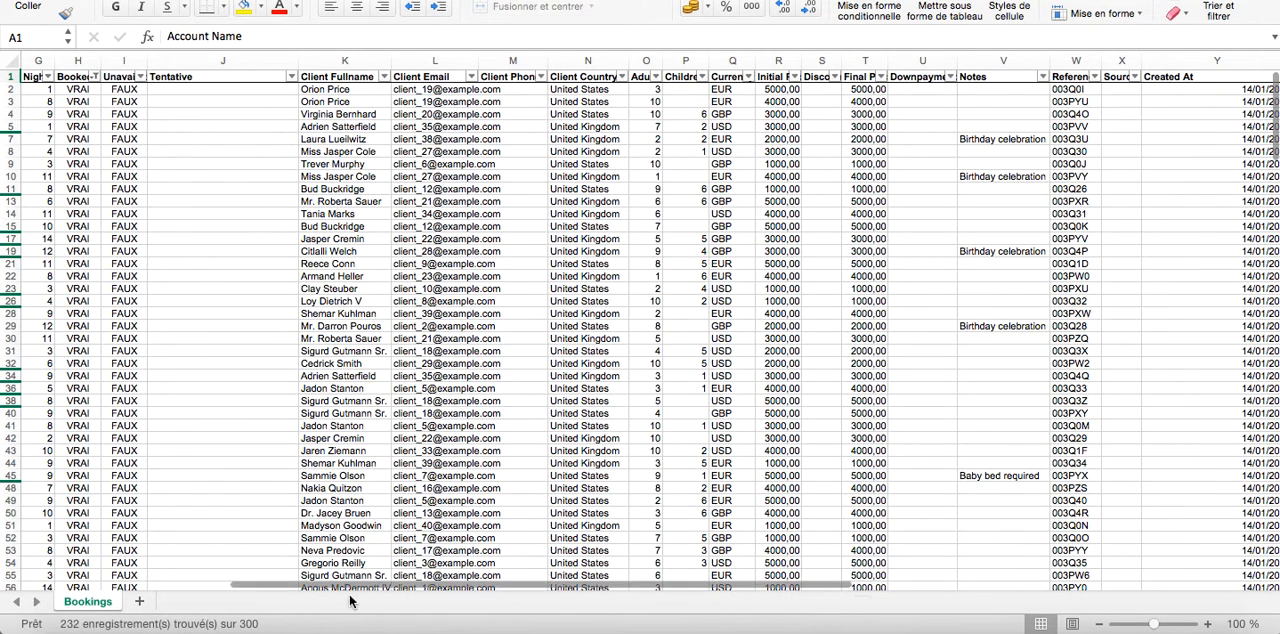
scroll(right, 3)
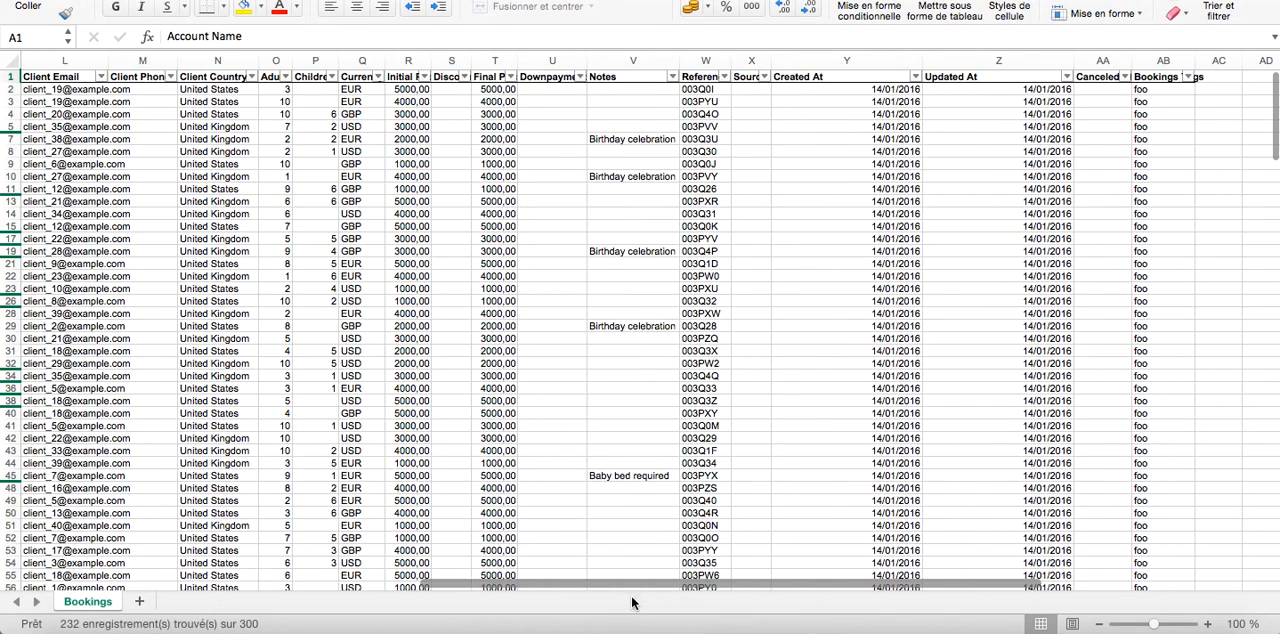
mouse_move(991, 113)
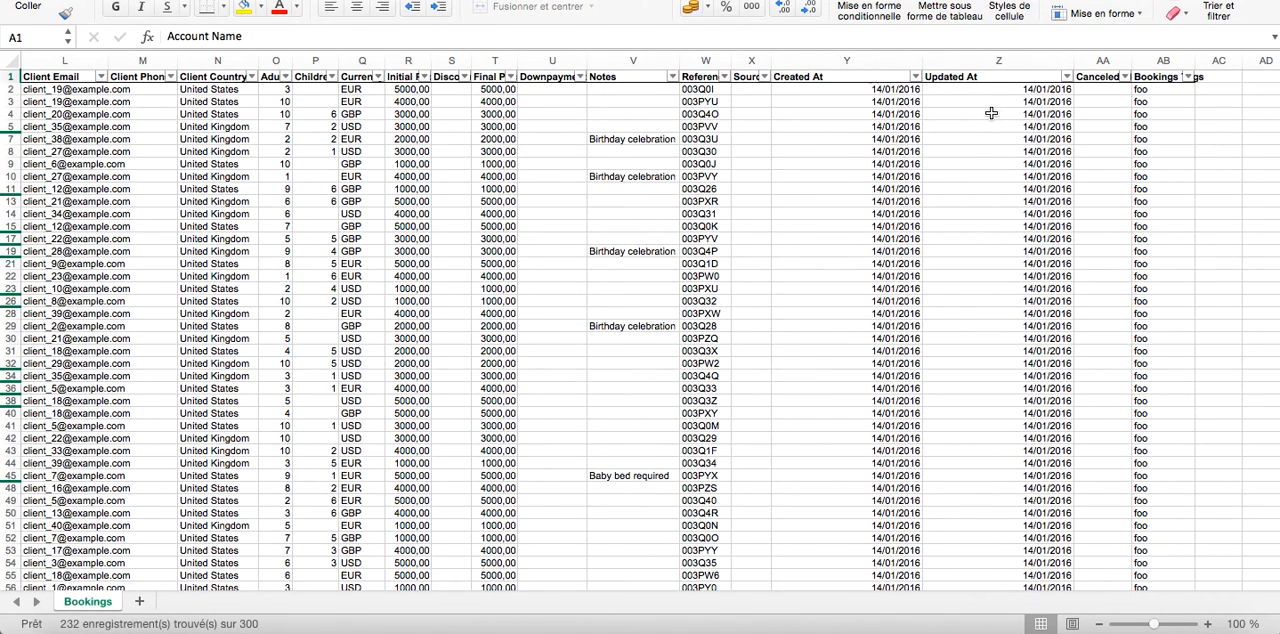
mouse_move(1097, 92)
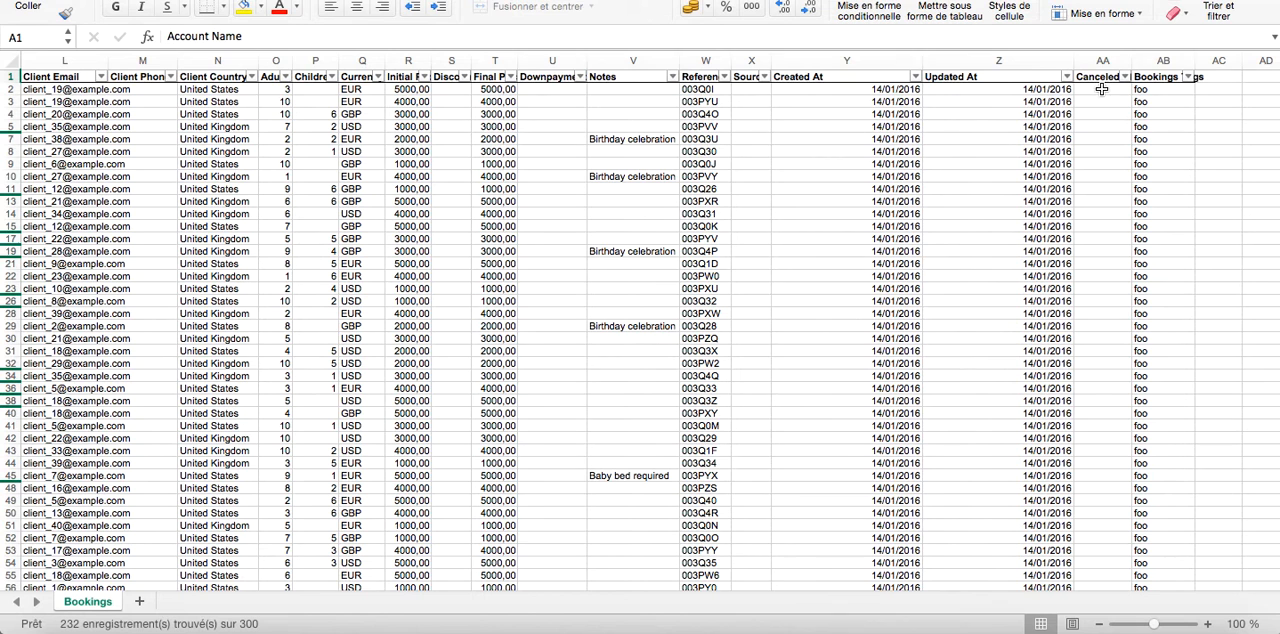
mouse_move(1110, 76)
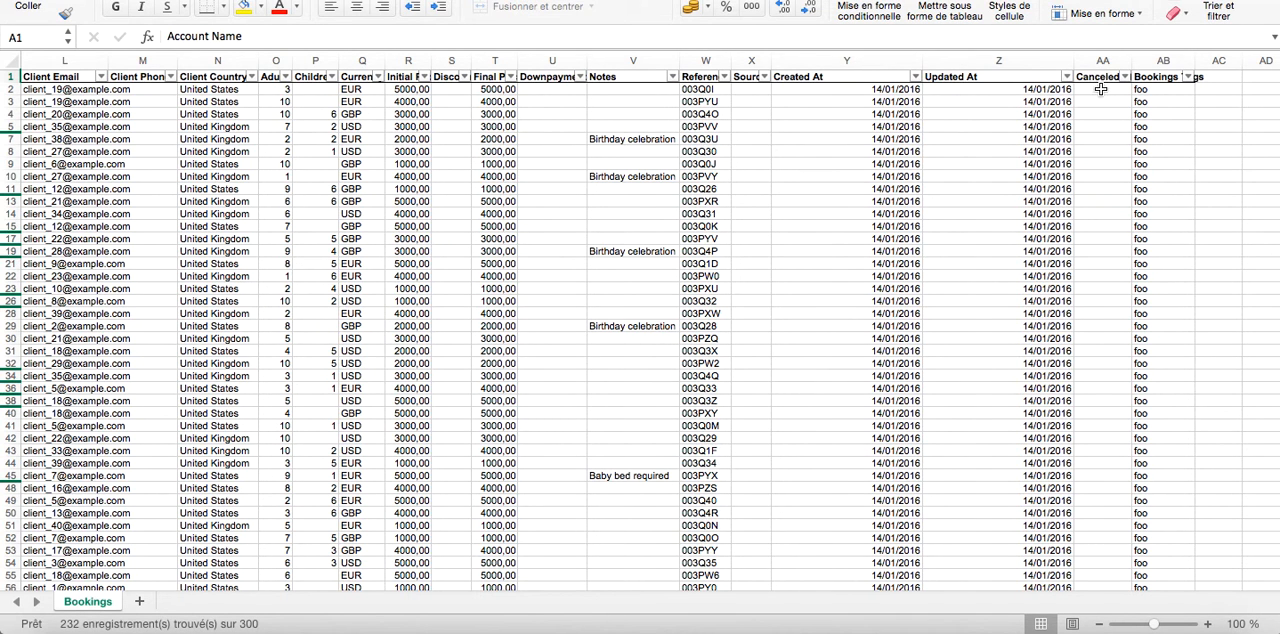
mouse_move(1106, 92)
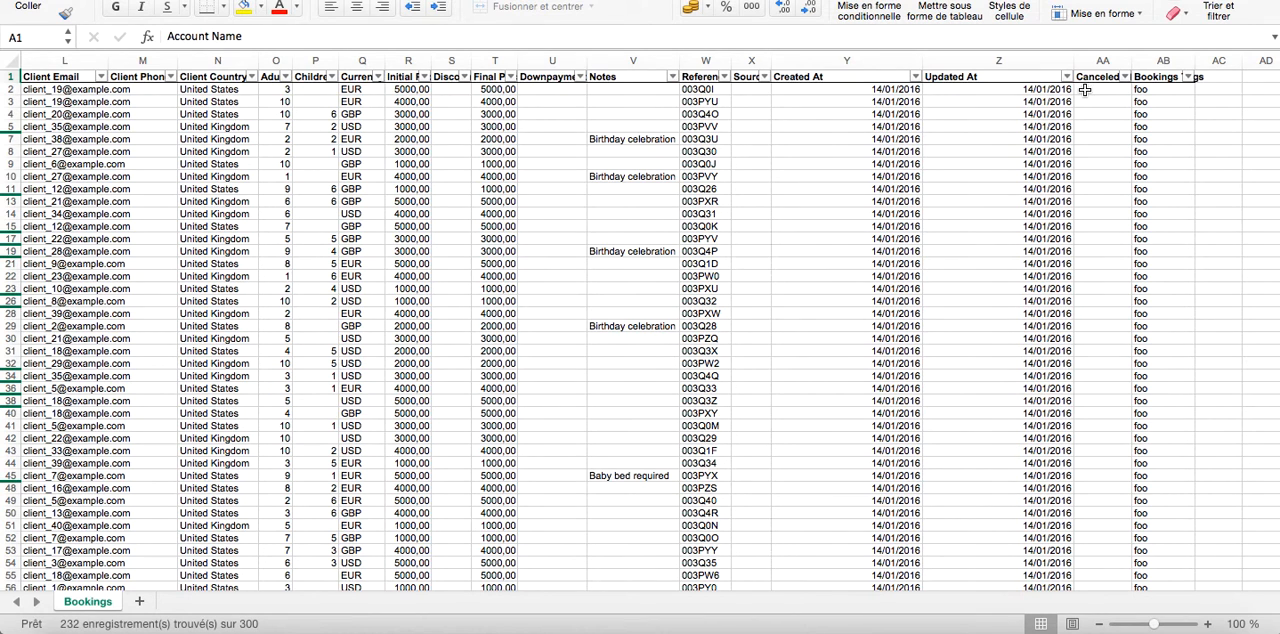
mouse_move(1171, 90)
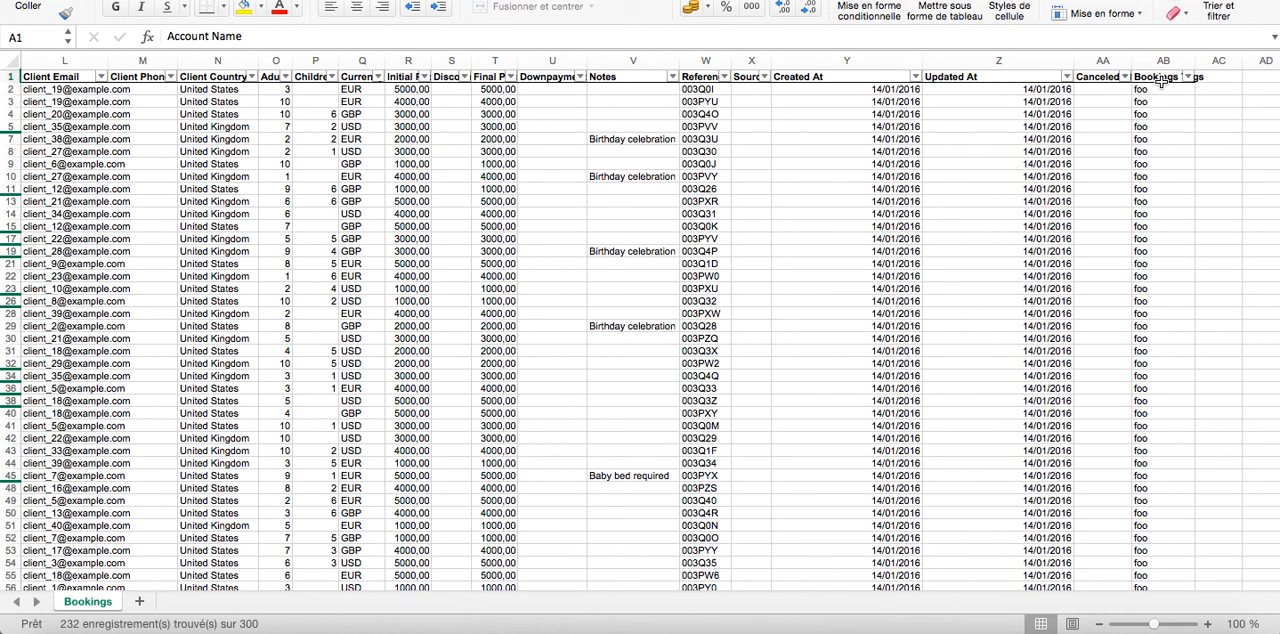
mouse_move(1160, 96)
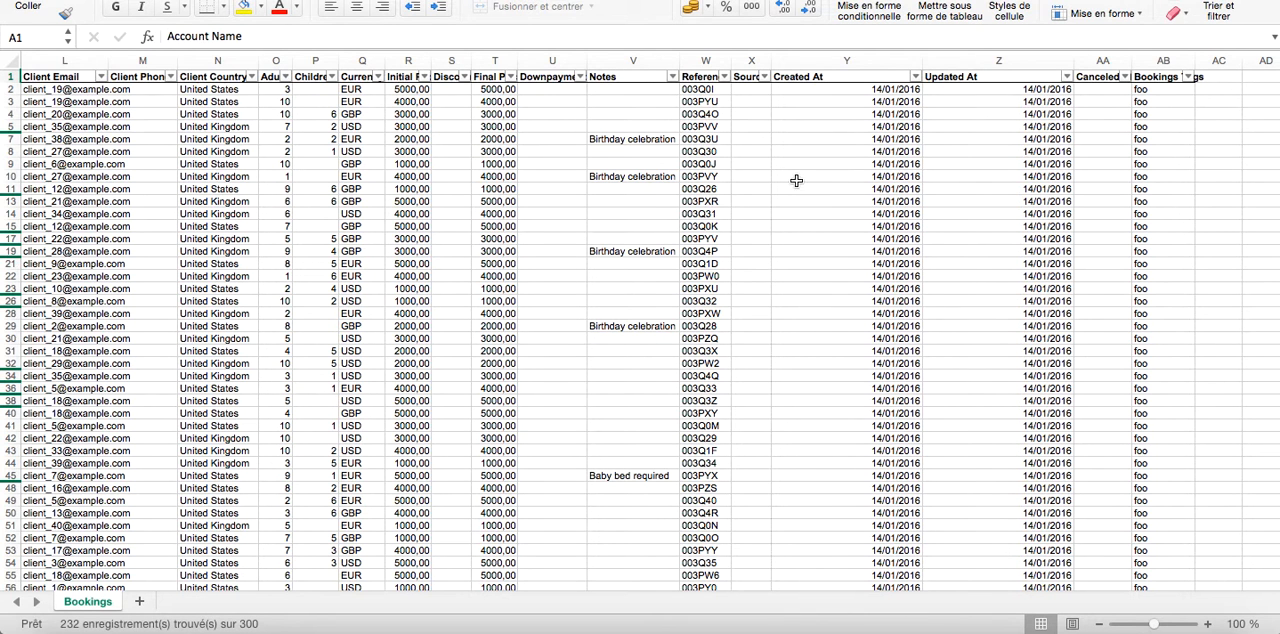
mouse_move(636, 443)
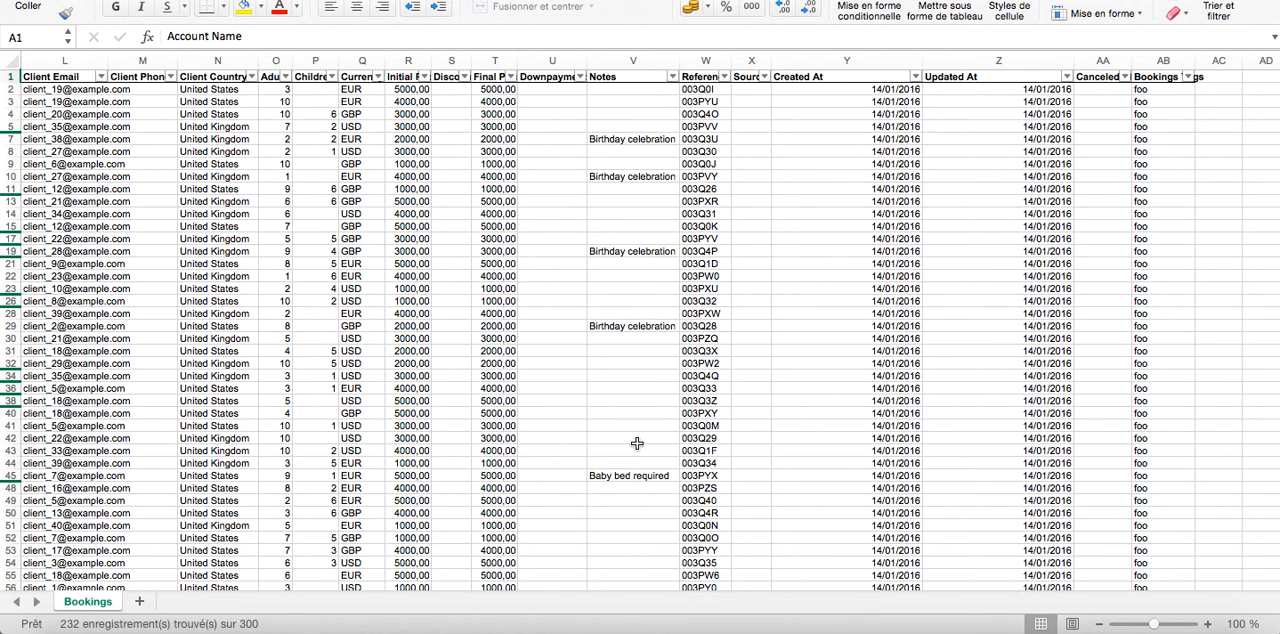